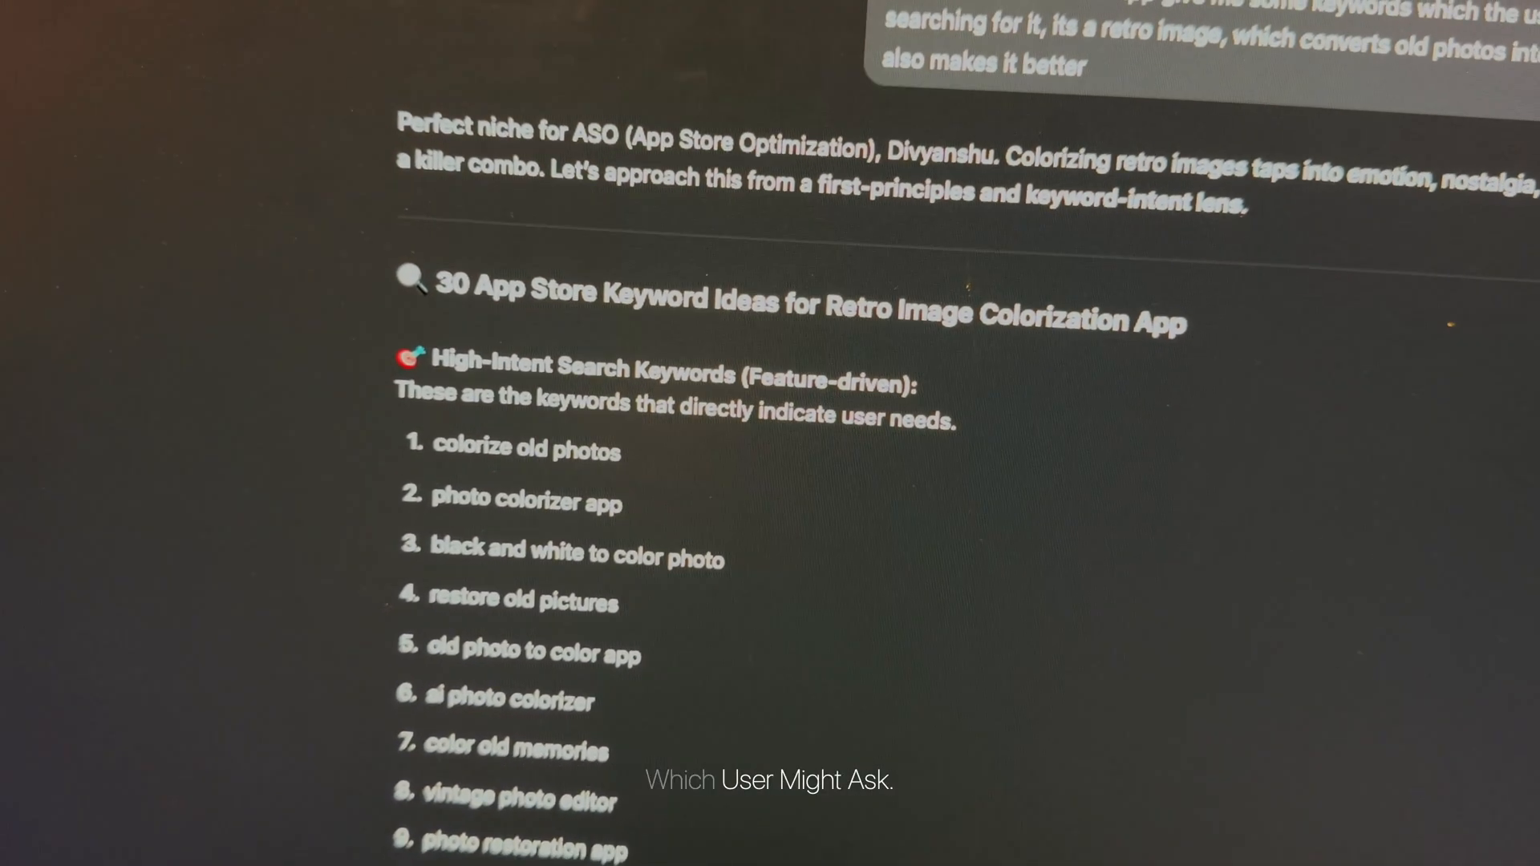
Close the expanded one-star 'No success for me' review to return to RetroFix's ratings grid
scroll("down", 3)
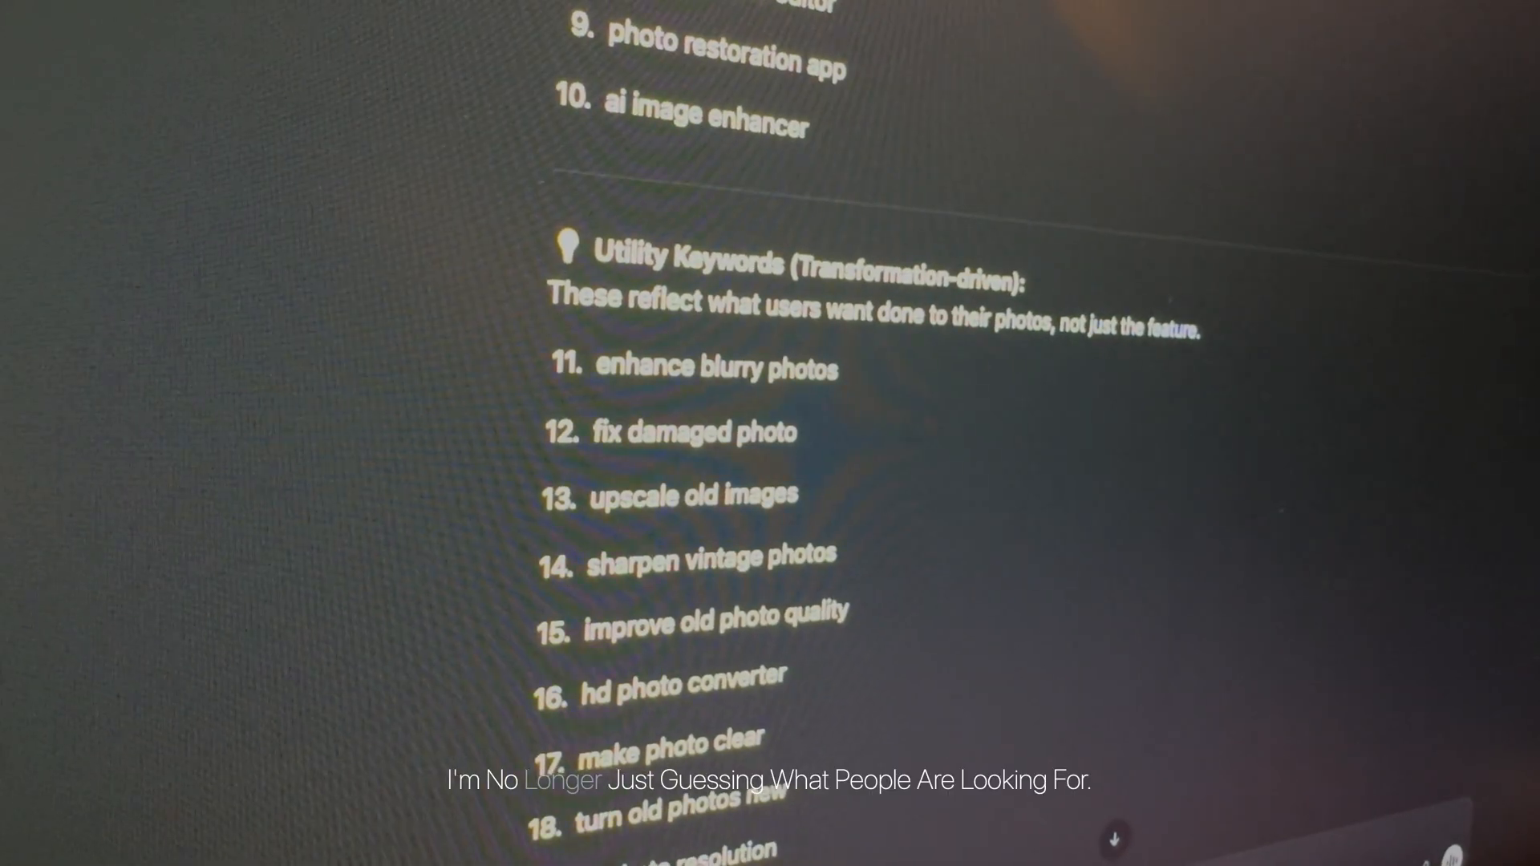
scroll("down", 3)
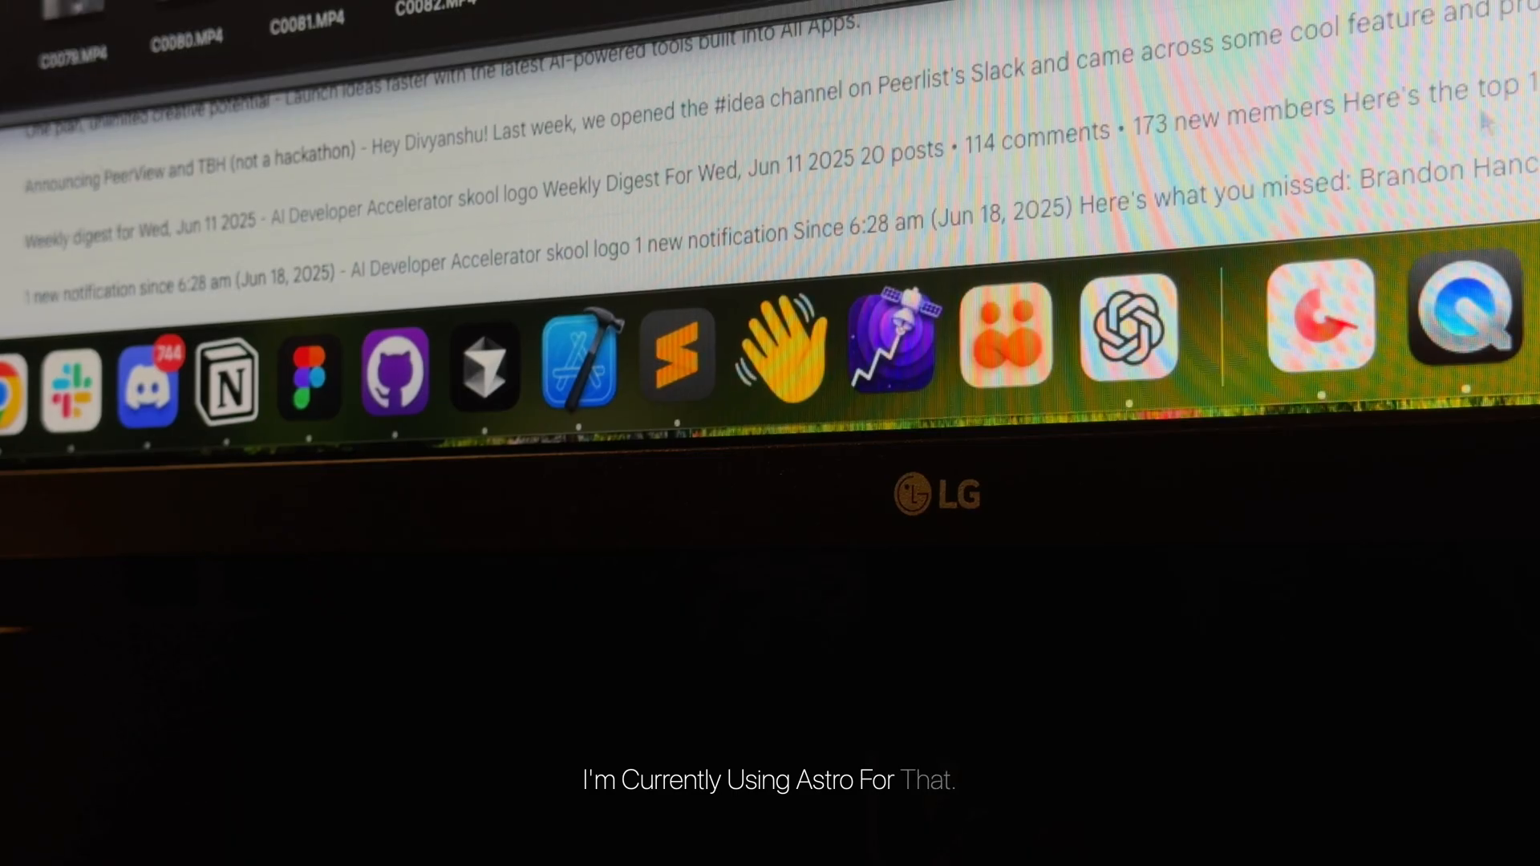
mouse_move(888, 349)
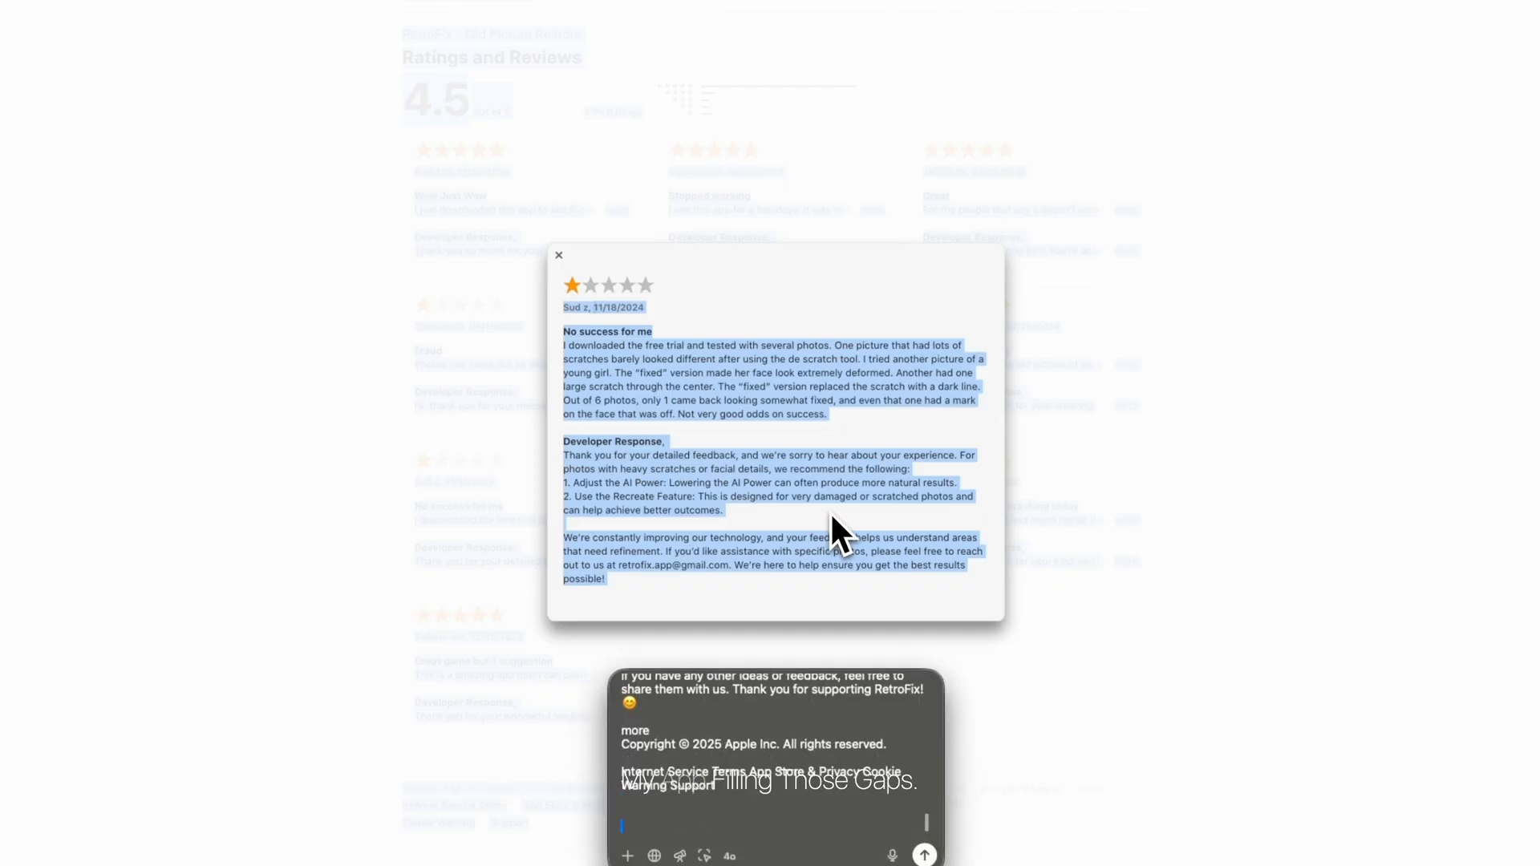
left_click(558, 256)
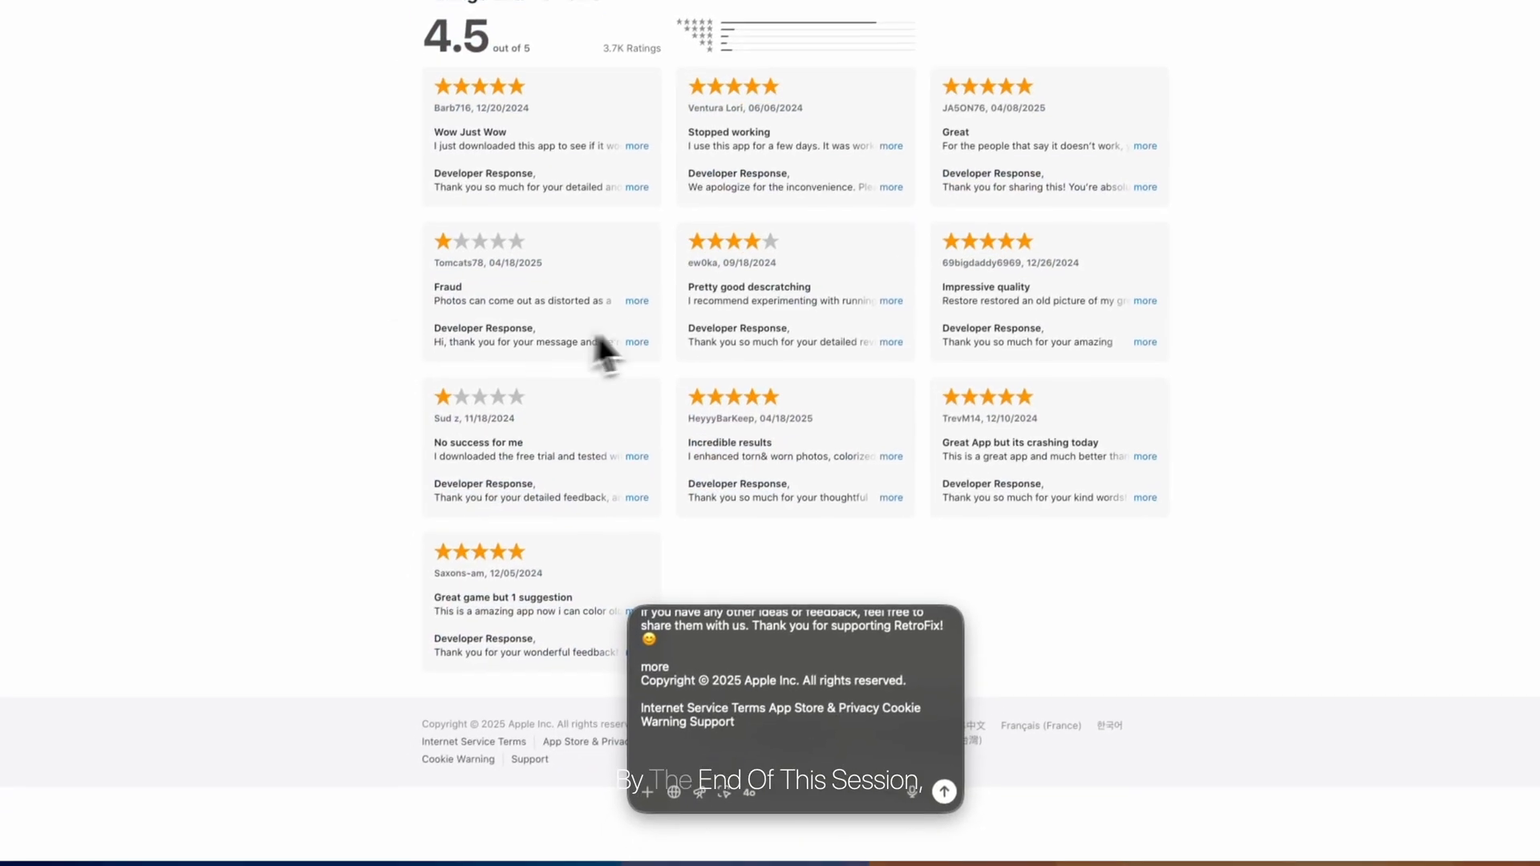